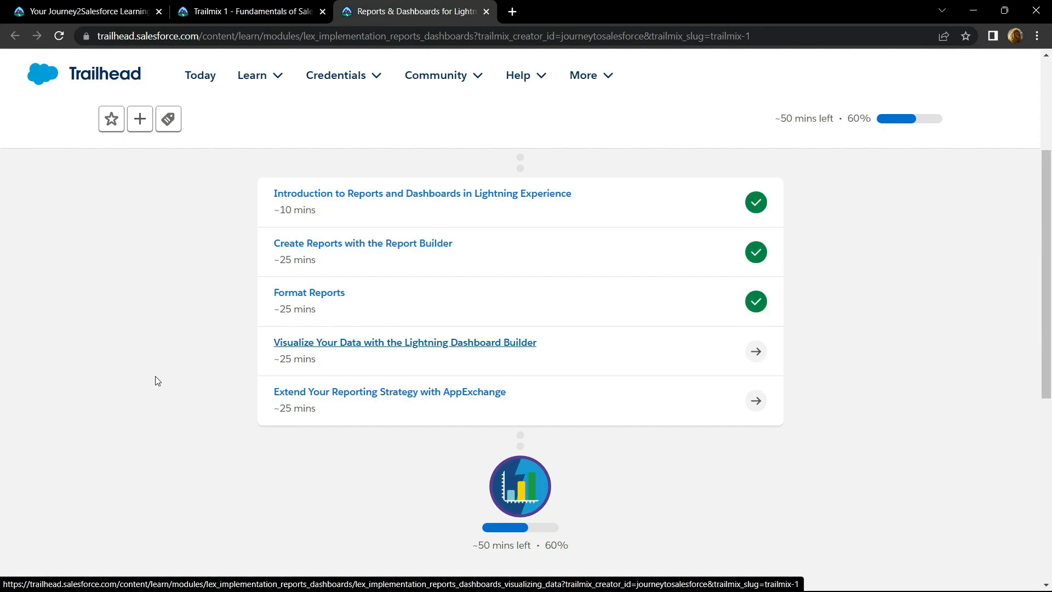
{"action": "mouse_move", "coordinate": [304, 350]}
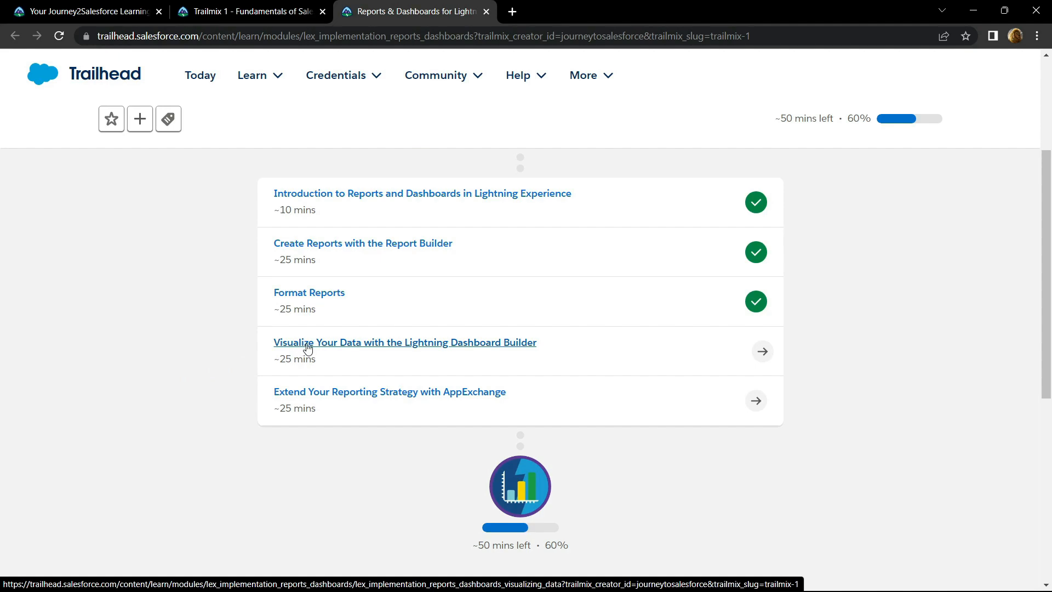
Open the 'Visualize Your Data with the Lightning Dashboard Builder' unit and launch its playground org
{"action": "left_click", "coordinate": [308, 342]}
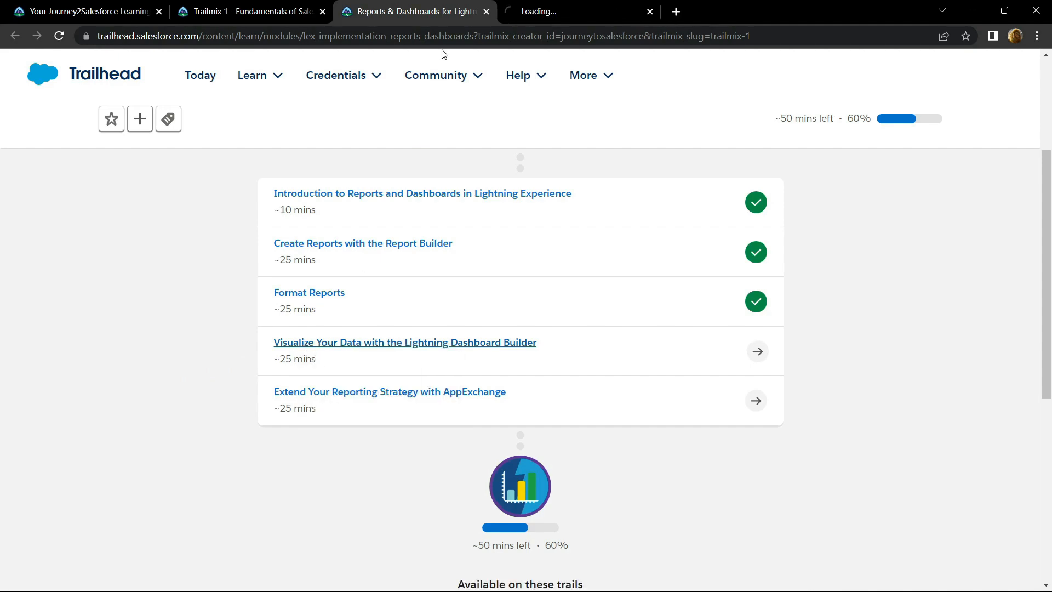
{"action": "left_click", "coordinate": [405, 341]}
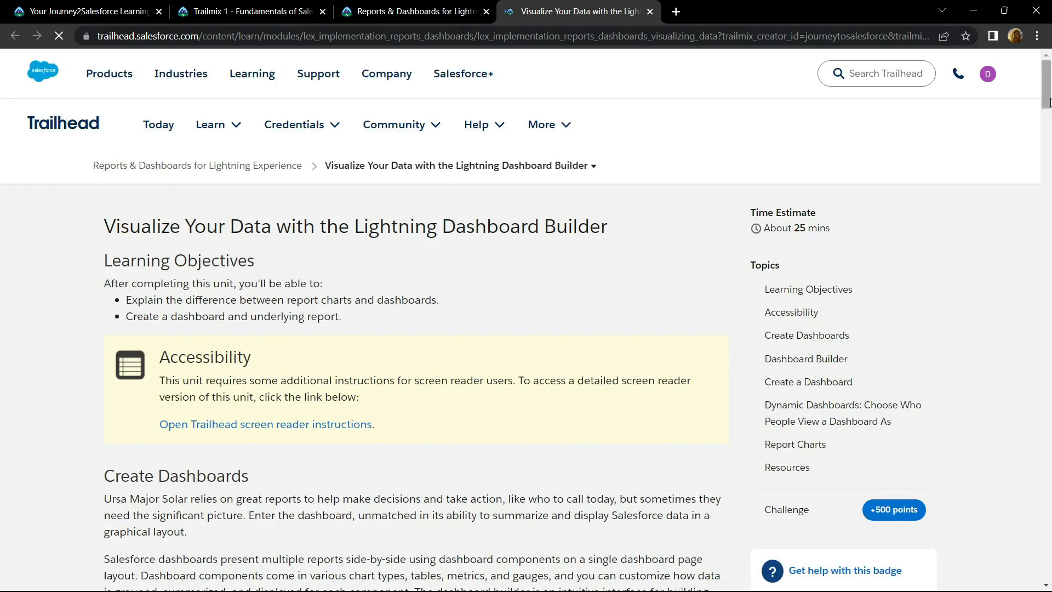
{"action": "scroll", "scroll_direction": "down", "scroll_amount": 3}
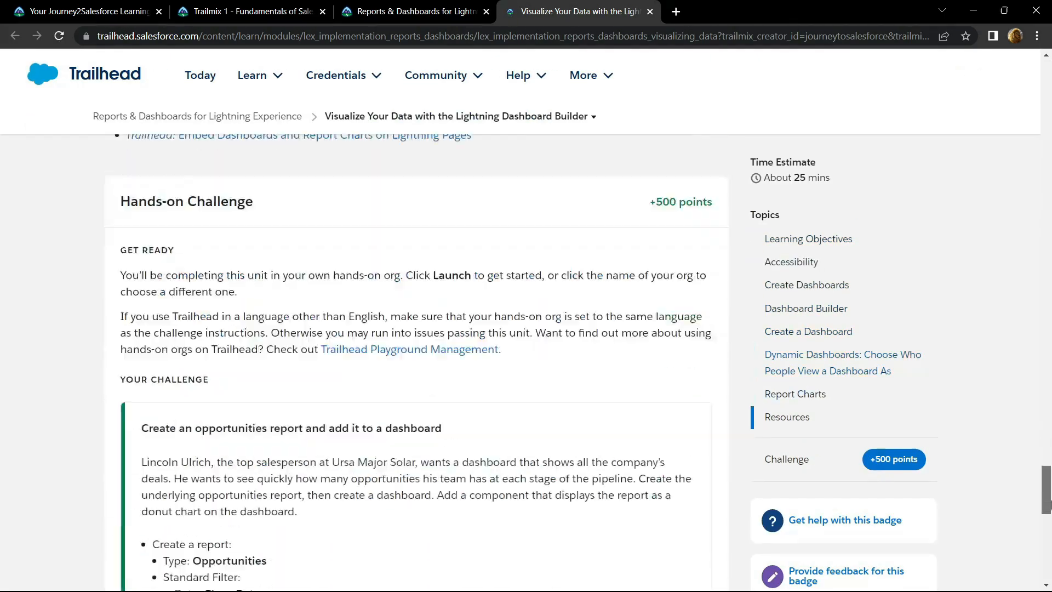
{"action": "scroll", "scroll_direction": "down", "scroll_amount": 3}
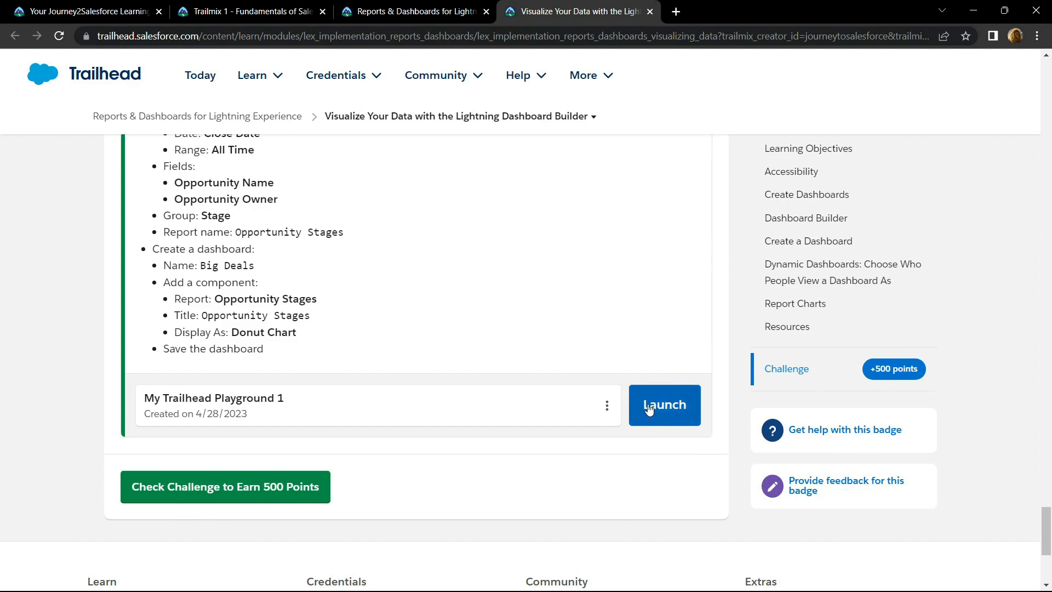
{"action": "left_click", "coordinate": [664, 404]}
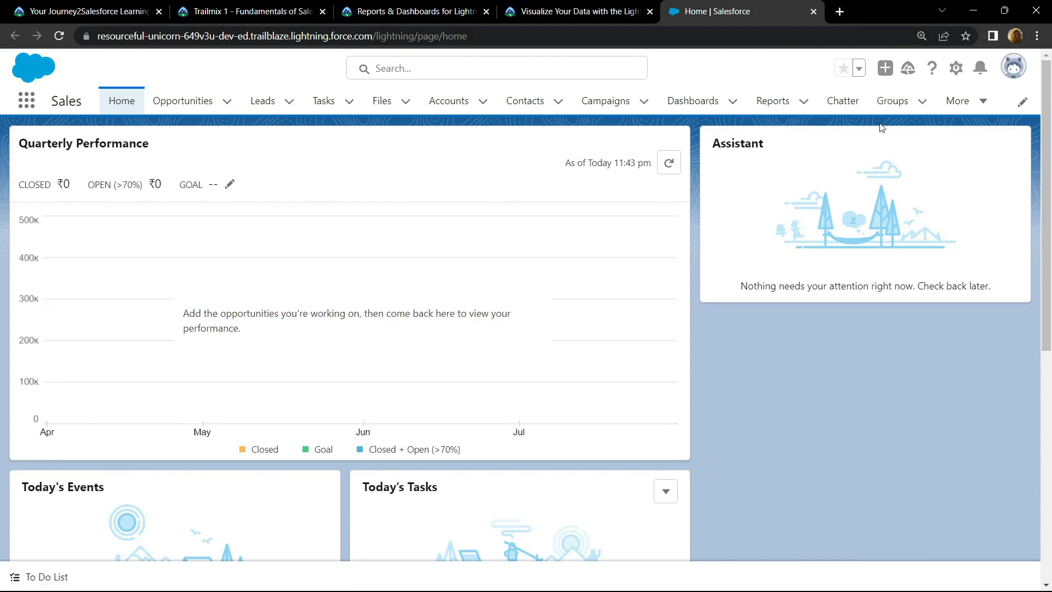
Go from Setup to the Reports page via App Launcher search, then start a New Report
{"action": "left_click", "coordinate": [955, 67]}
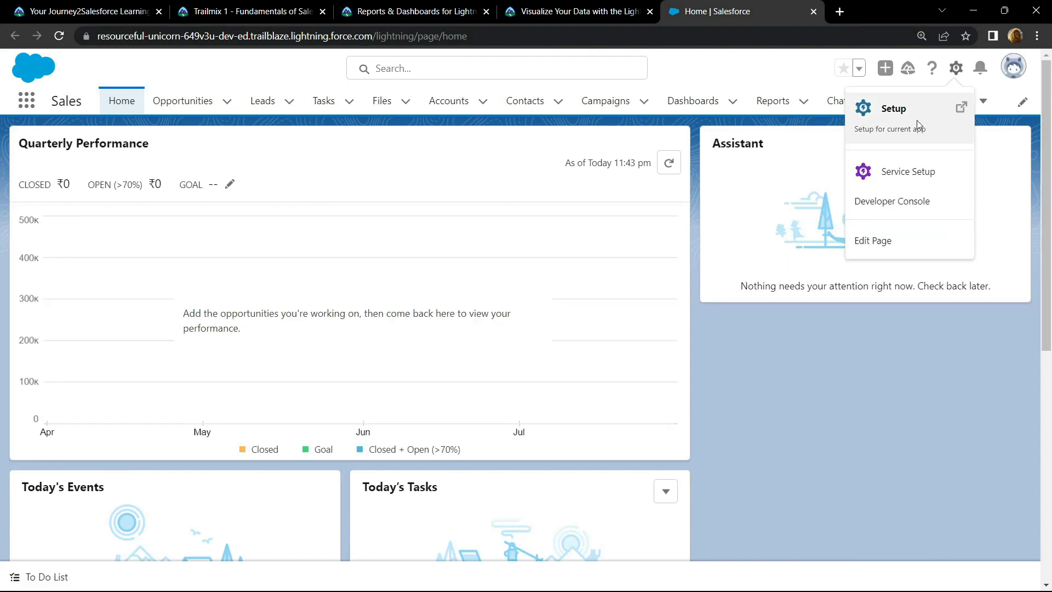
{"action": "left_click", "coordinate": [893, 108]}
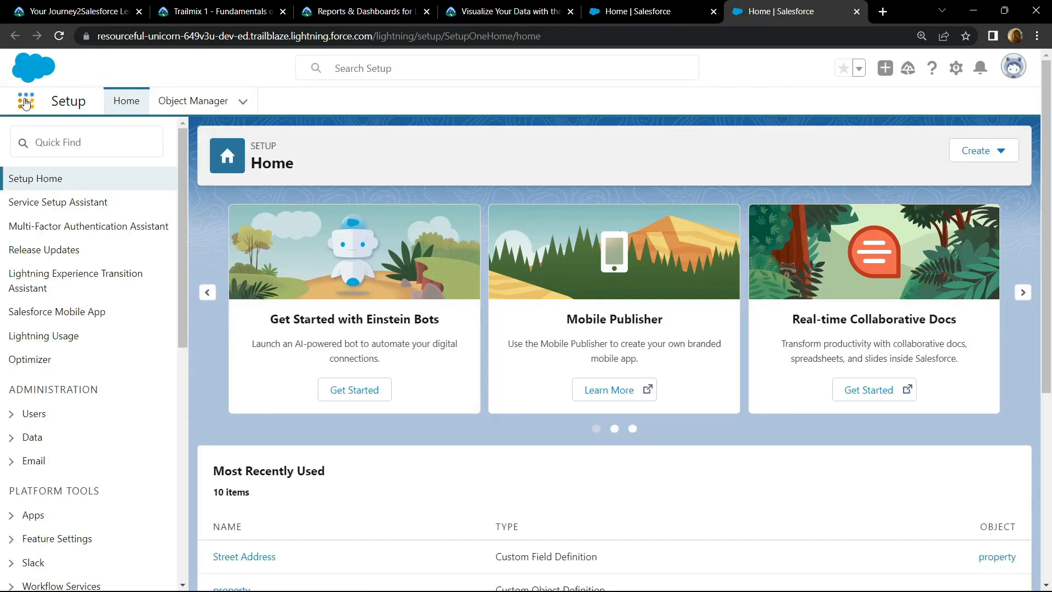
{"action": "left_click", "coordinate": [26, 101]}
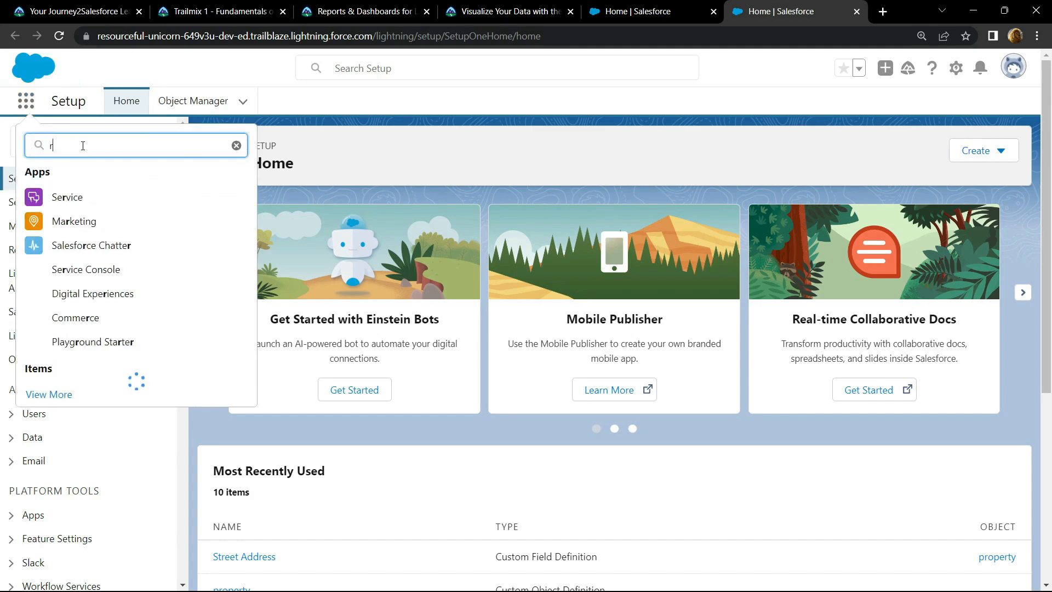
{"action": "type", "text": "ep"}
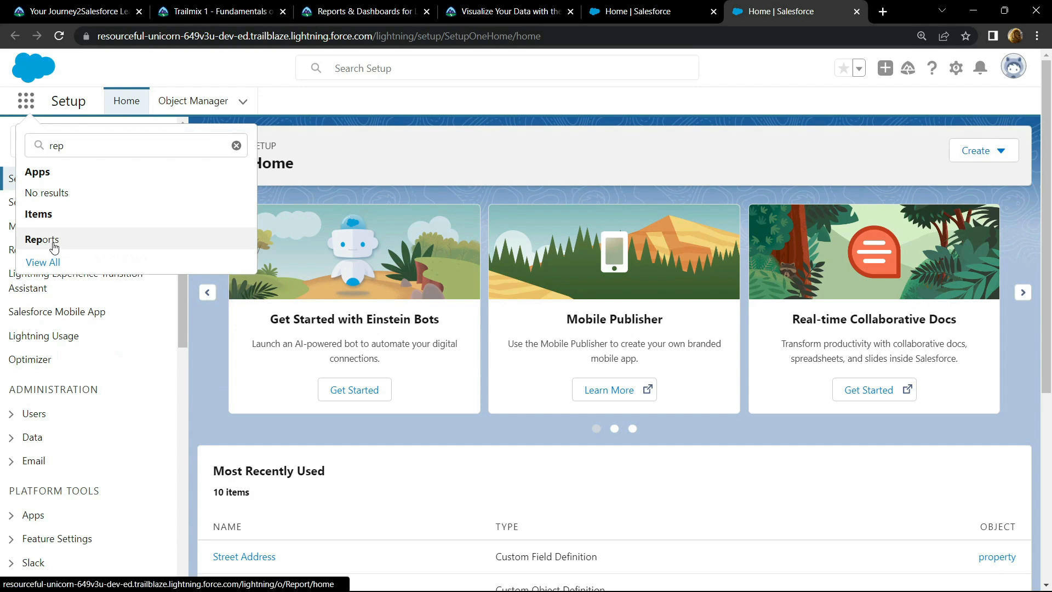
{"action": "left_click", "coordinate": [41, 239]}
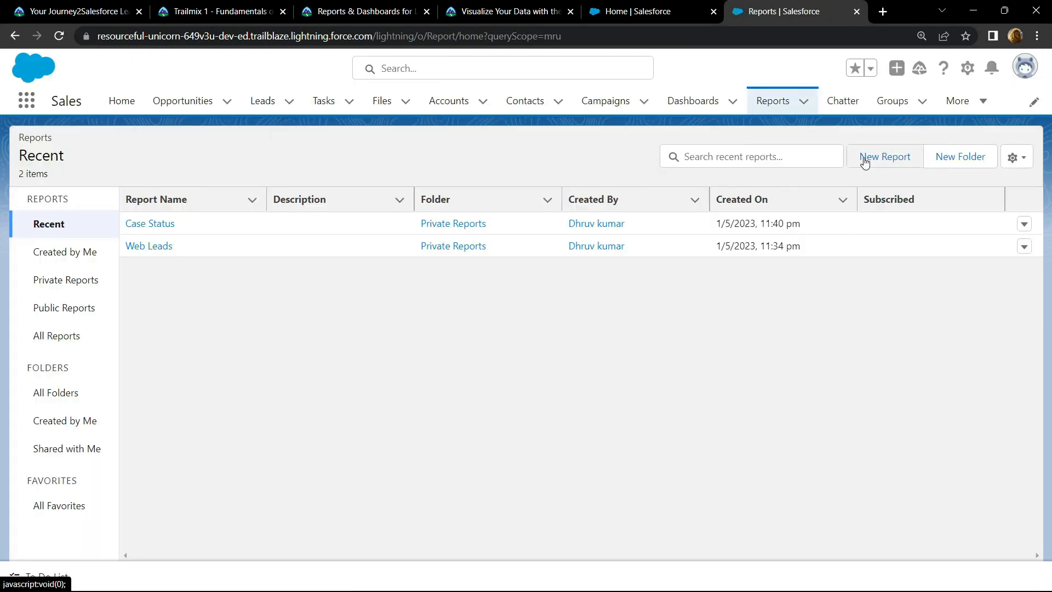
{"action": "left_click", "coordinate": [887, 156]}
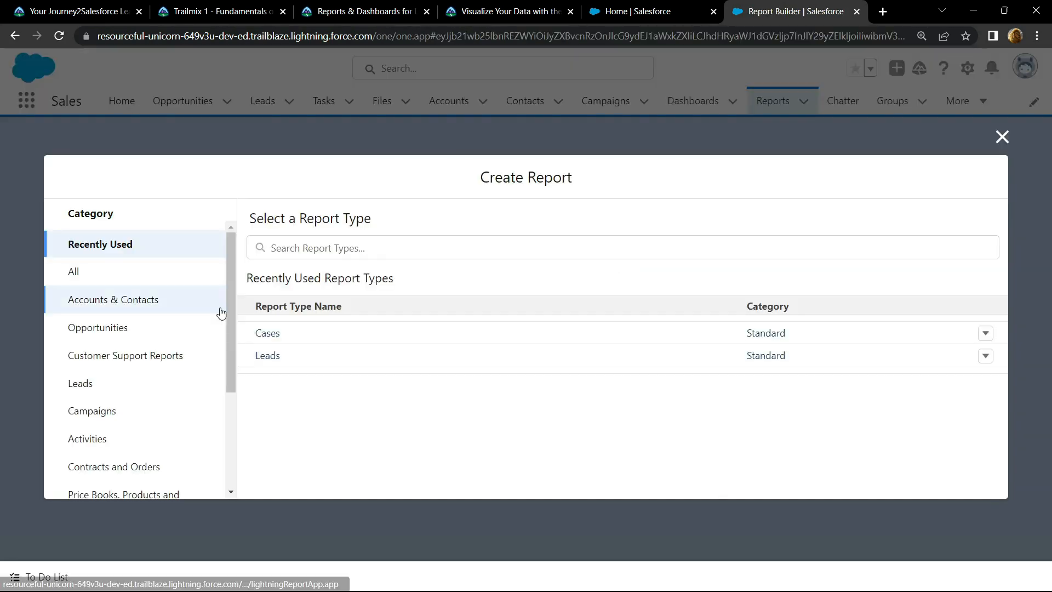
Choose the Opportunities report type under the Opportunities category and start the report
{"action": "left_click", "coordinate": [97, 328]}
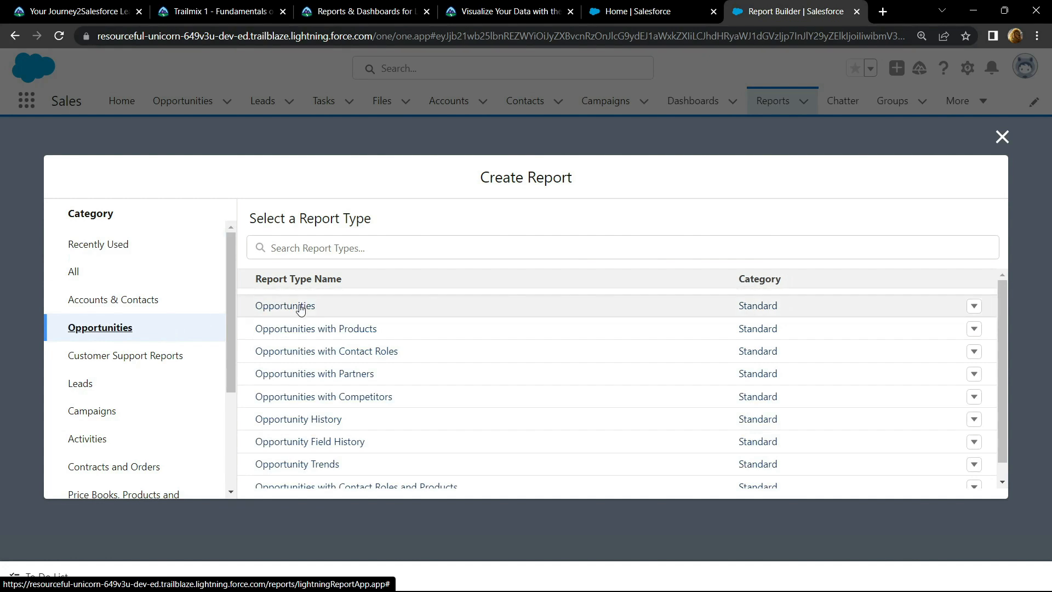
{"action": "left_click", "coordinate": [284, 306]}
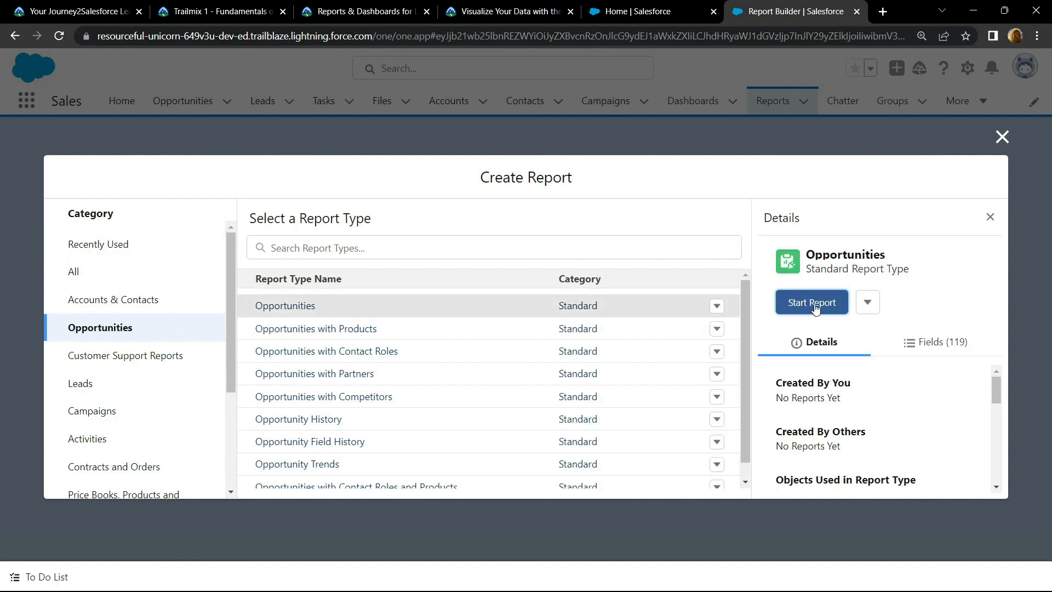
{"action": "left_click", "coordinate": [811, 302]}
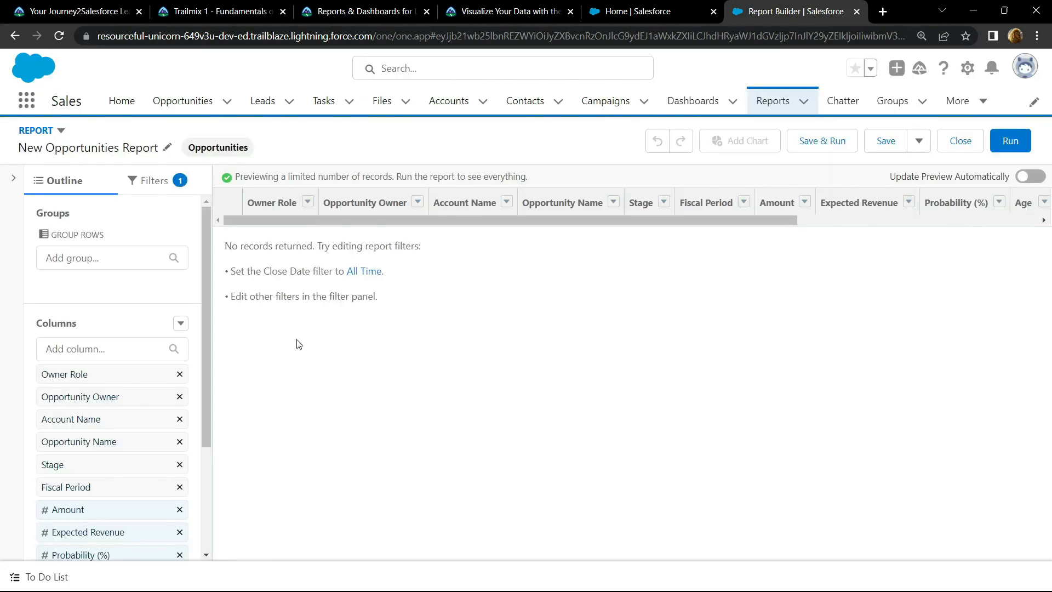
Set the Close Date filter range to All Time and refresh the preview
{"action": "left_click", "coordinate": [155, 180]}
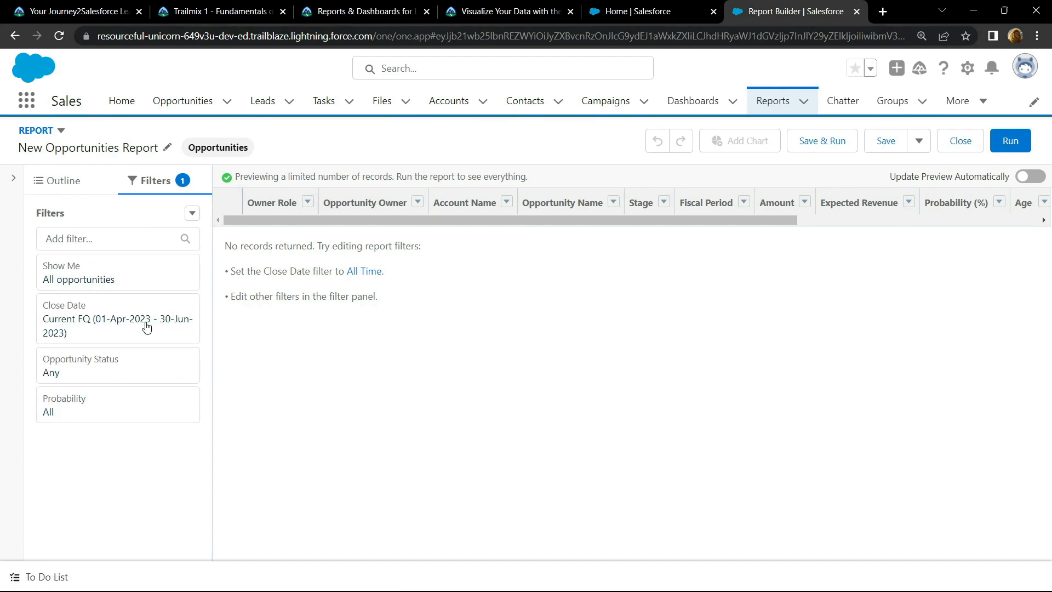
{"action": "left_click", "coordinate": [118, 319]}
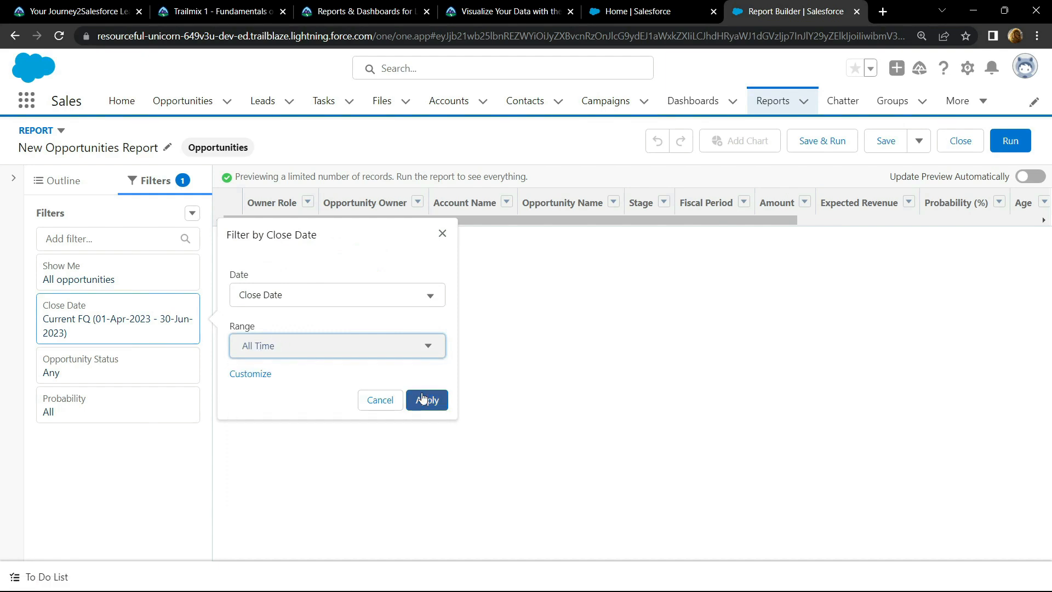
{"action": "left_click", "coordinate": [427, 400]}
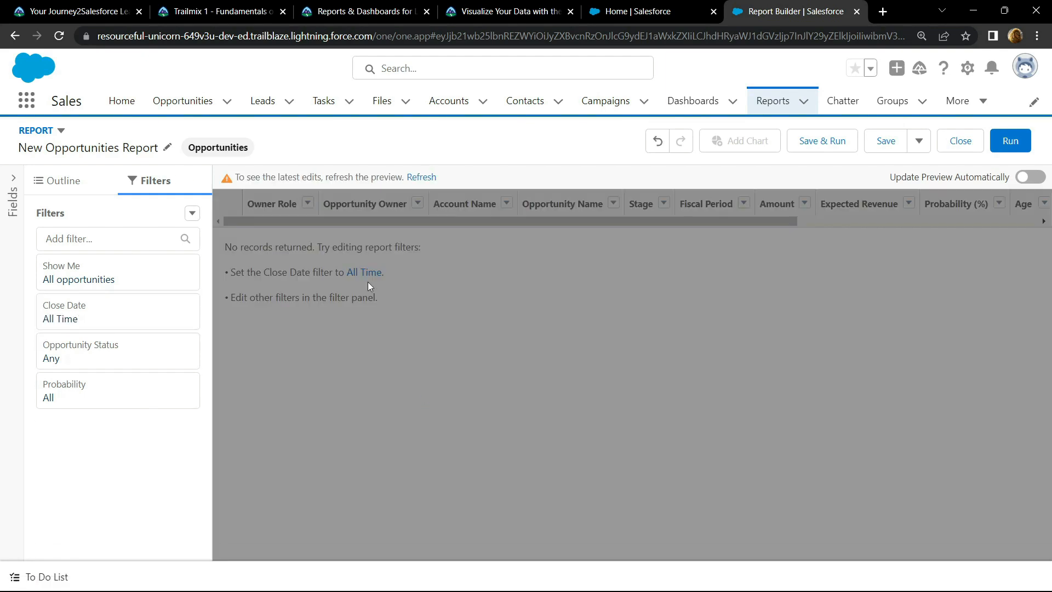
{"action": "left_click", "coordinate": [421, 177]}
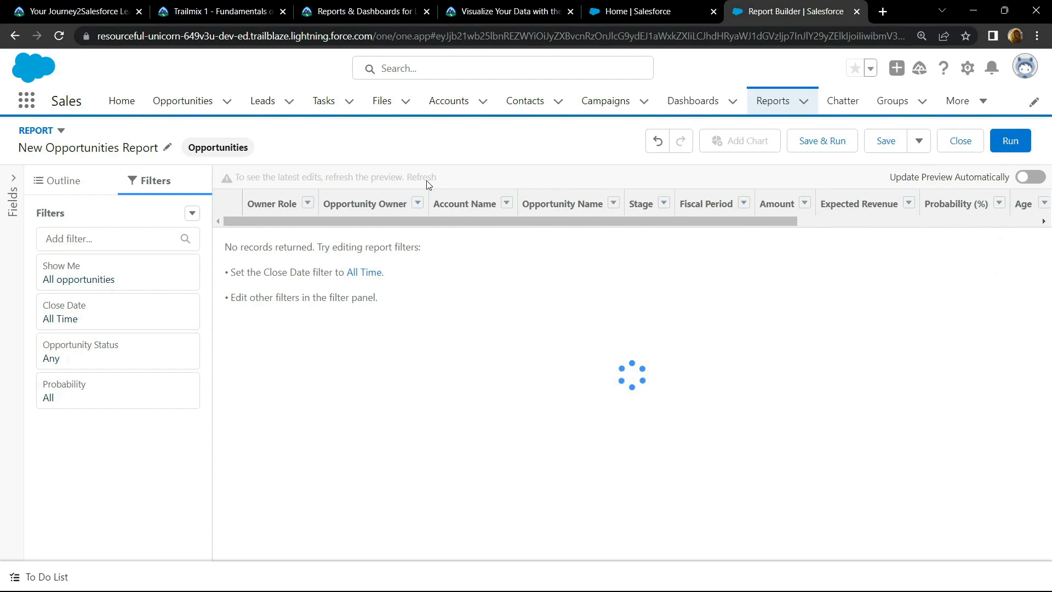
{"action": "left_click", "coordinate": [422, 177]}
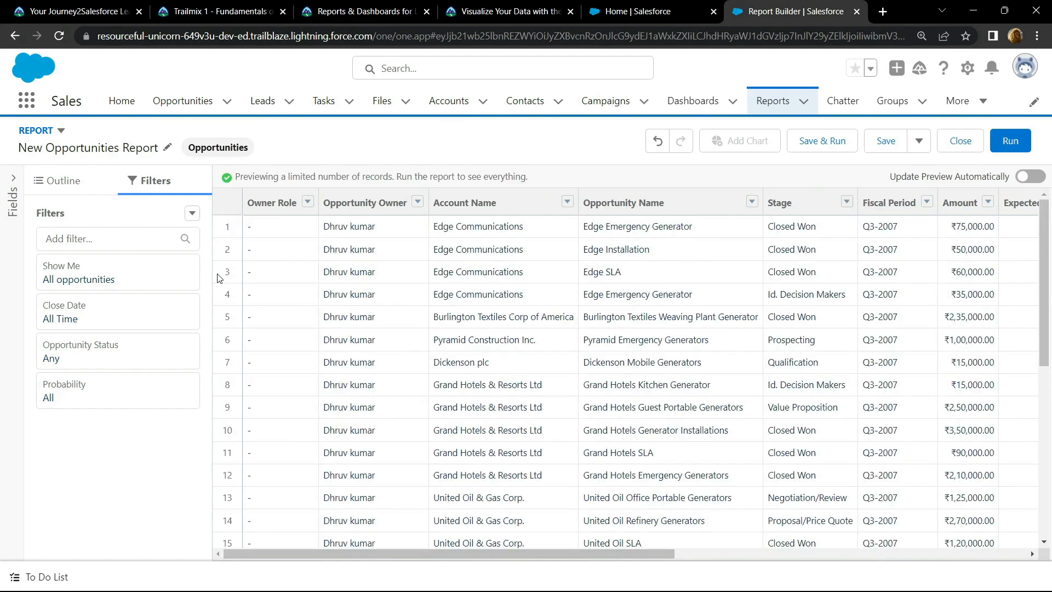
{"action": "left_click", "coordinate": [63, 180]}
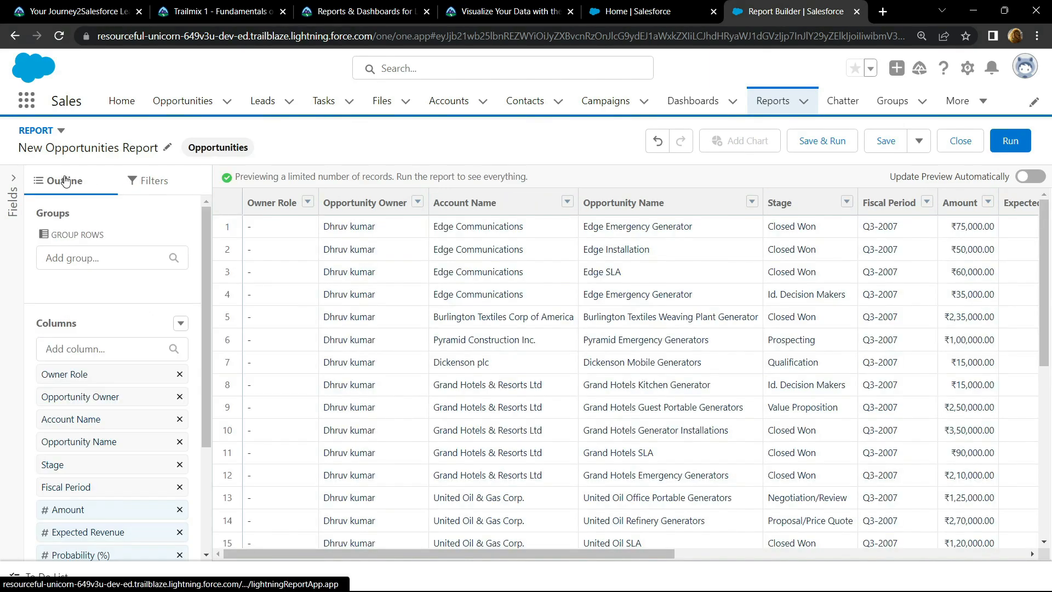
Add a Stage row grouping, refresh the preview, and return to the Trailhead tab
{"action": "left_click", "coordinate": [99, 258]}
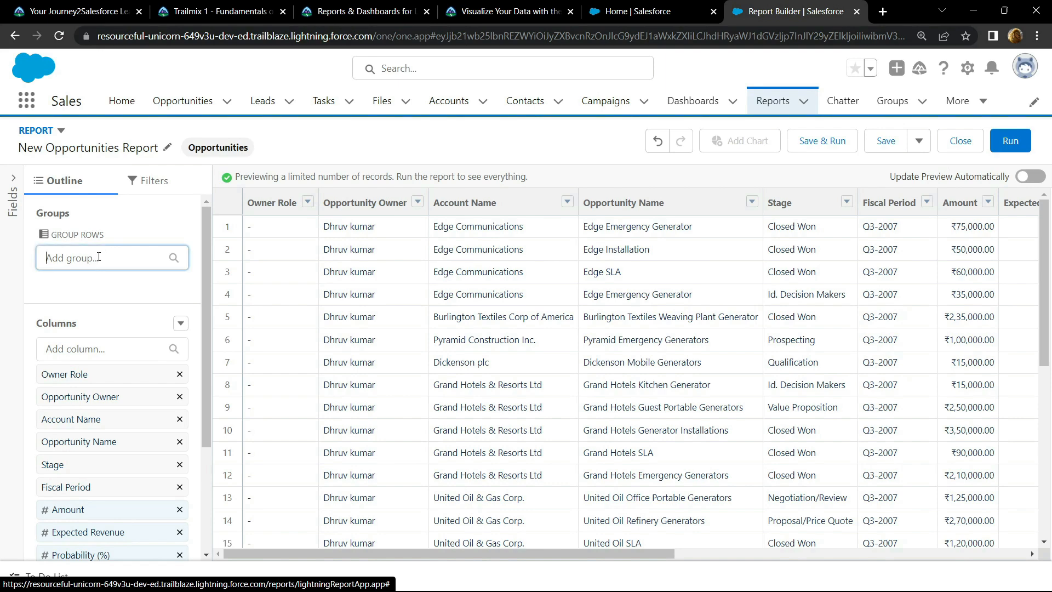
{"action": "type", "text": "st"}
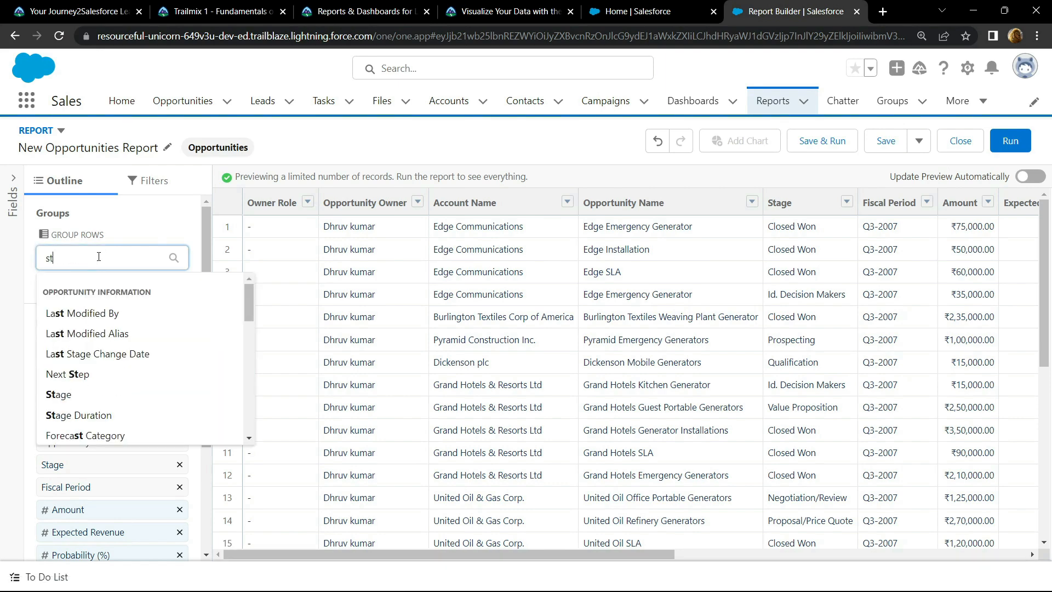
{"action": "mouse_move", "coordinate": [58, 395]}
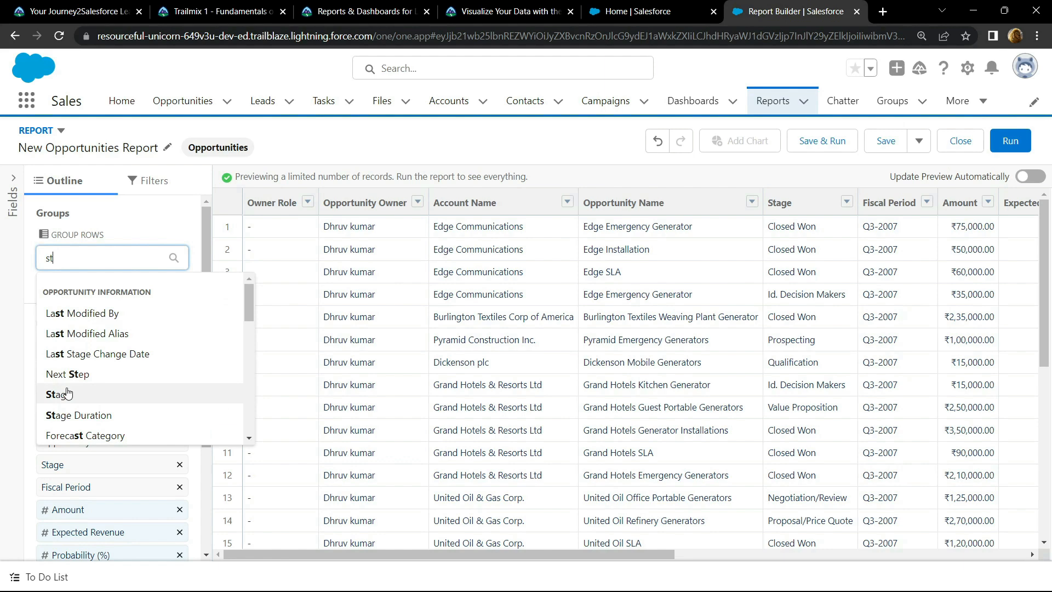
{"action": "left_click", "coordinate": [53, 394]}
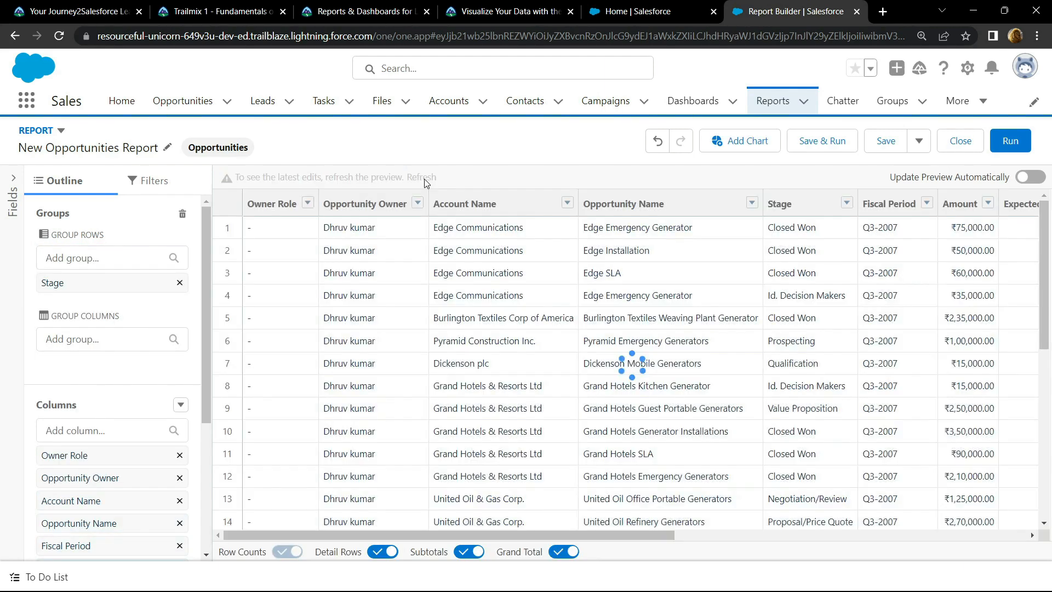
{"action": "left_click", "coordinate": [425, 177]}
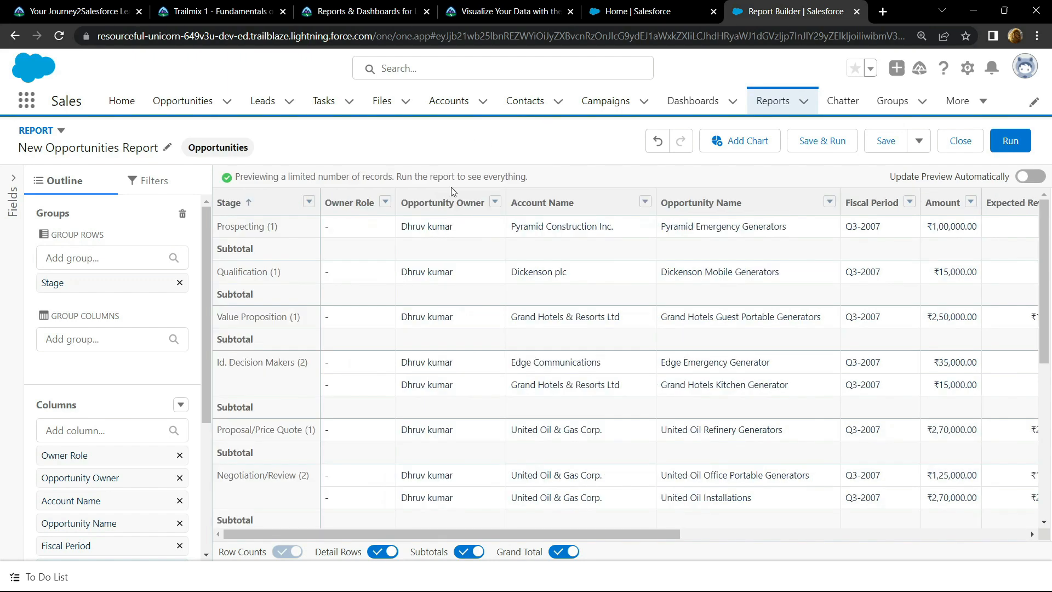
{"action": "left_click", "coordinate": [507, 11]}
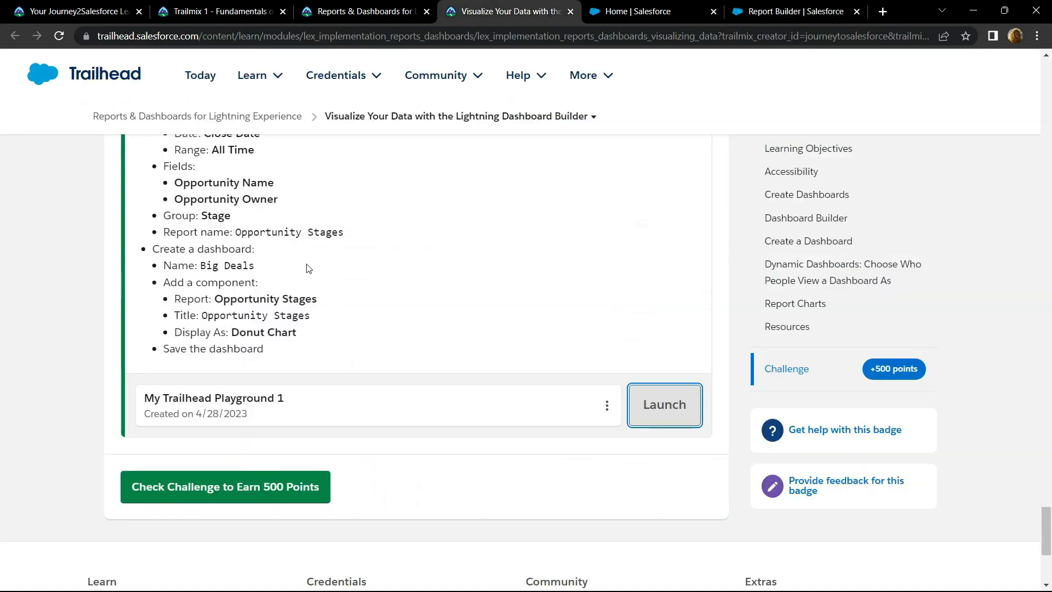
Copy the report name 'Opportunity Stages' from the challenge and return to the report
{"action": "scroll", "scroll_direction": "down", "scroll_amount": 3}
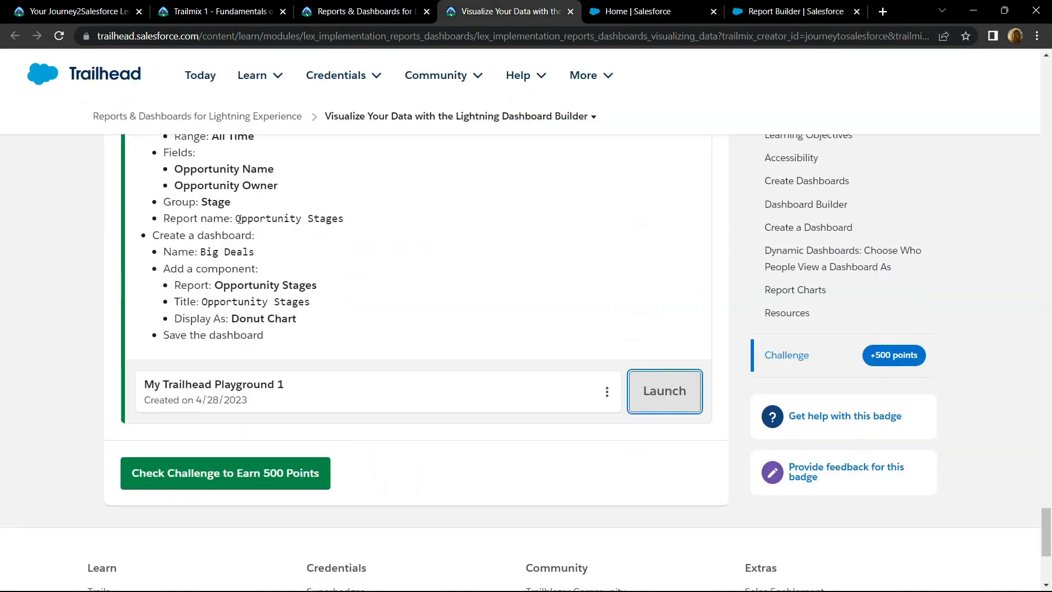
{"action": "double_click", "coordinate": [268, 218]}
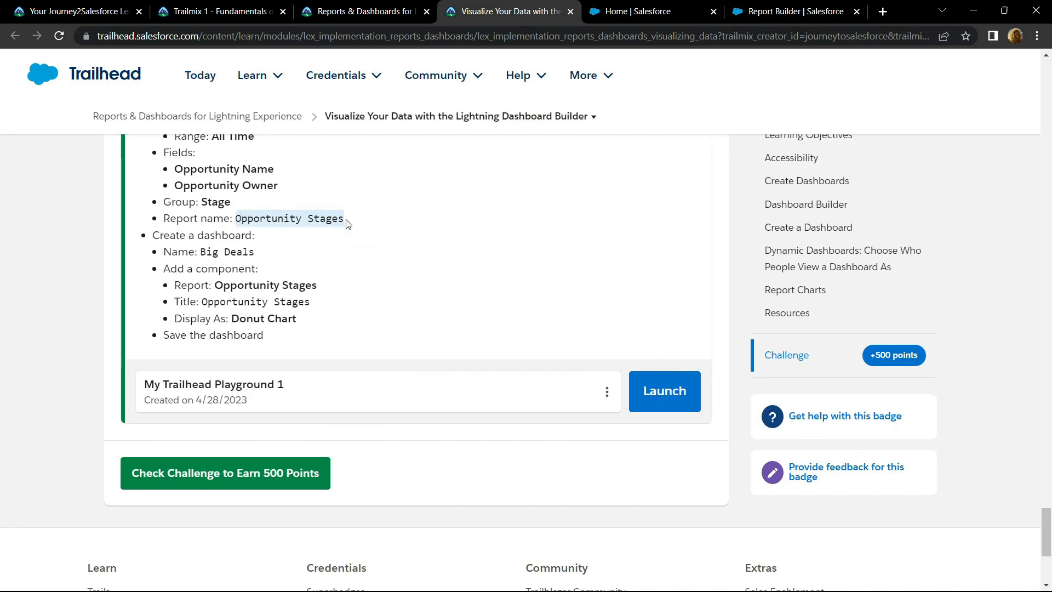
{"action": "left_click", "coordinate": [795, 11]}
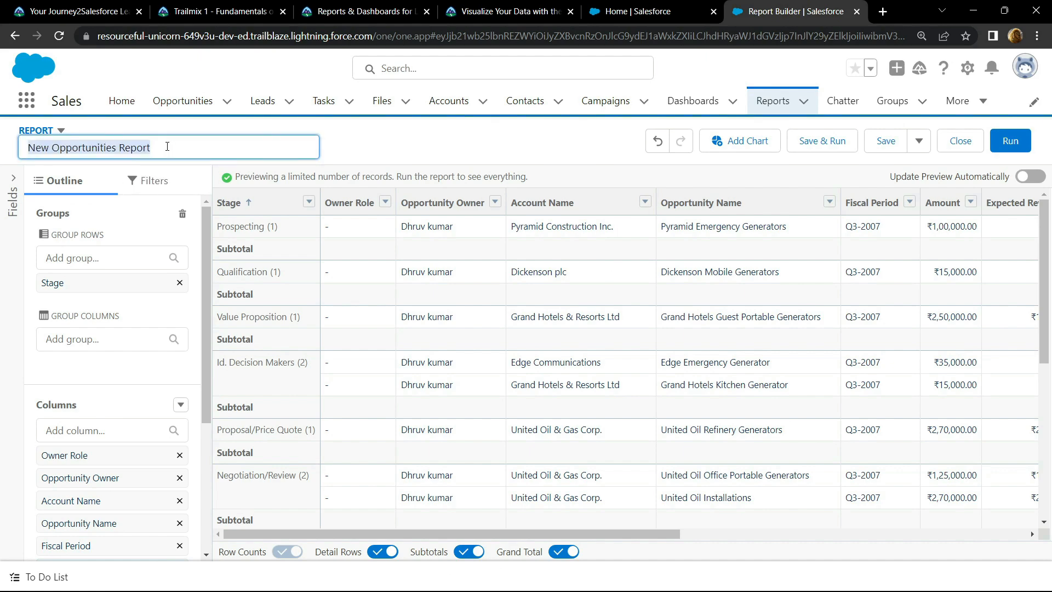
Retitle the report 'Opportunity Stages' and confirm the save
{"action": "type", "text": "Opportunity Stages"}
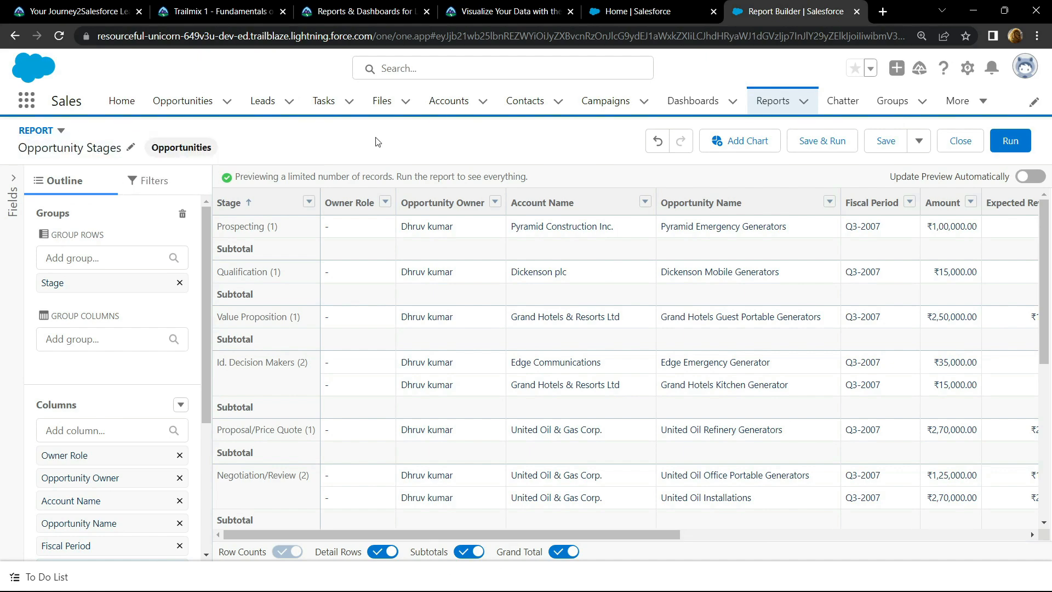
{"action": "left_click", "coordinate": [886, 140]}
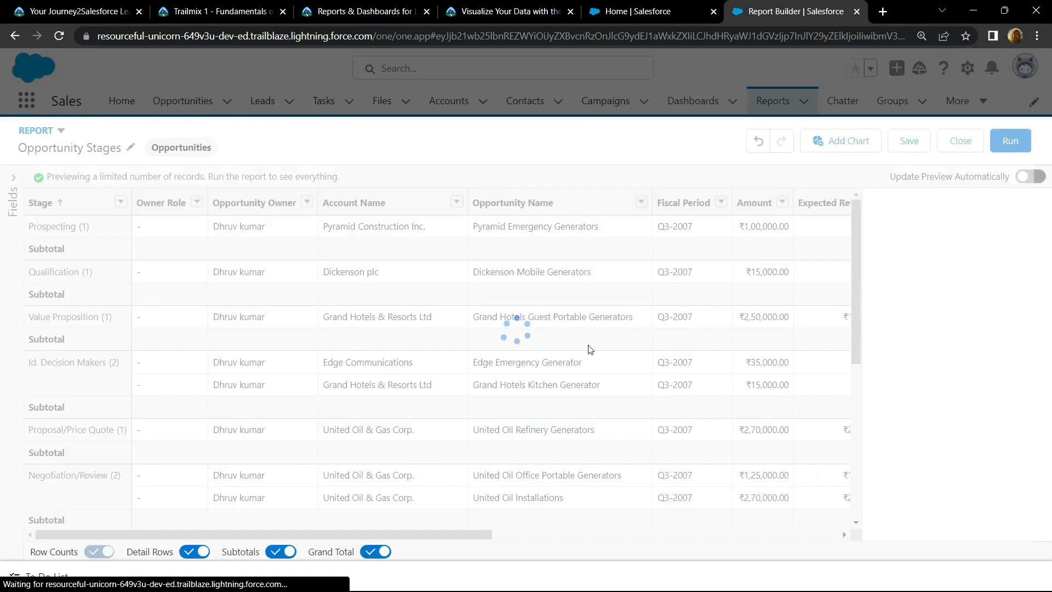
{"action": "left_click", "coordinate": [909, 141]}
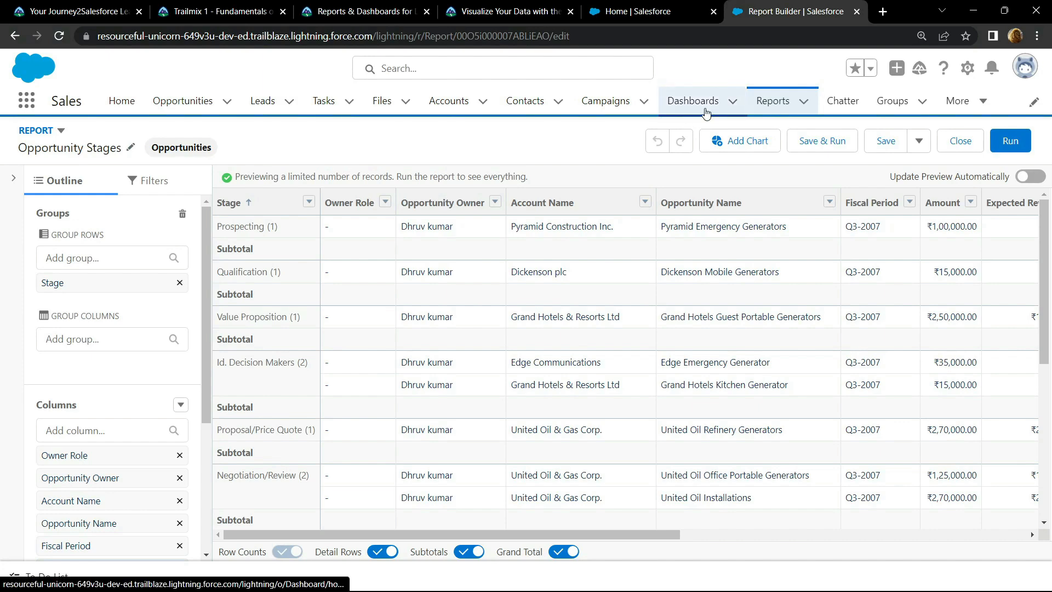
Create a new dashboard named 'Big Deals' from the Dashboards tab
{"action": "left_click", "coordinate": [692, 101]}
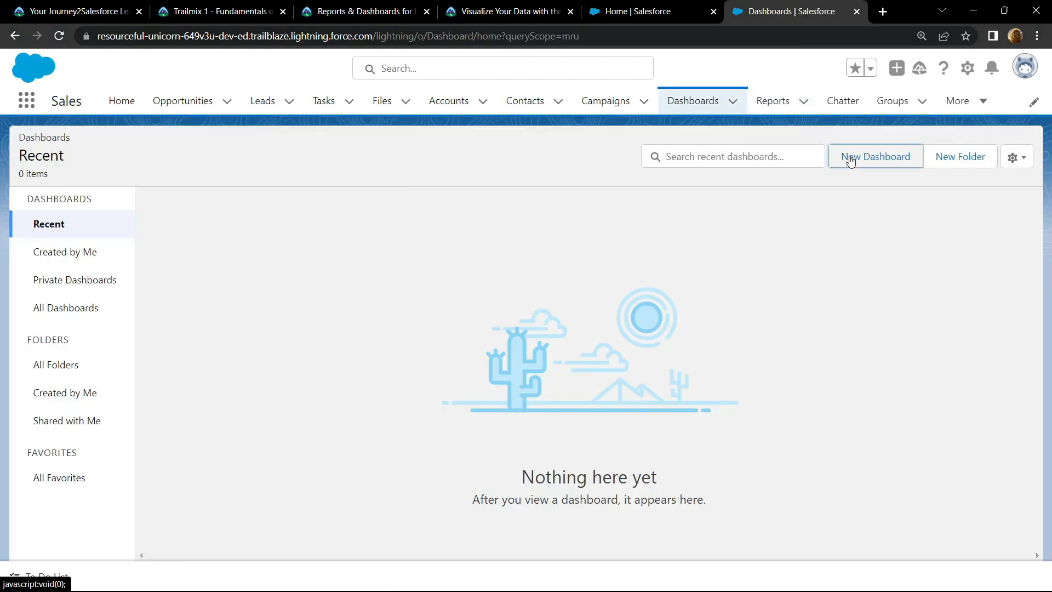
{"action": "left_click", "coordinate": [876, 156]}
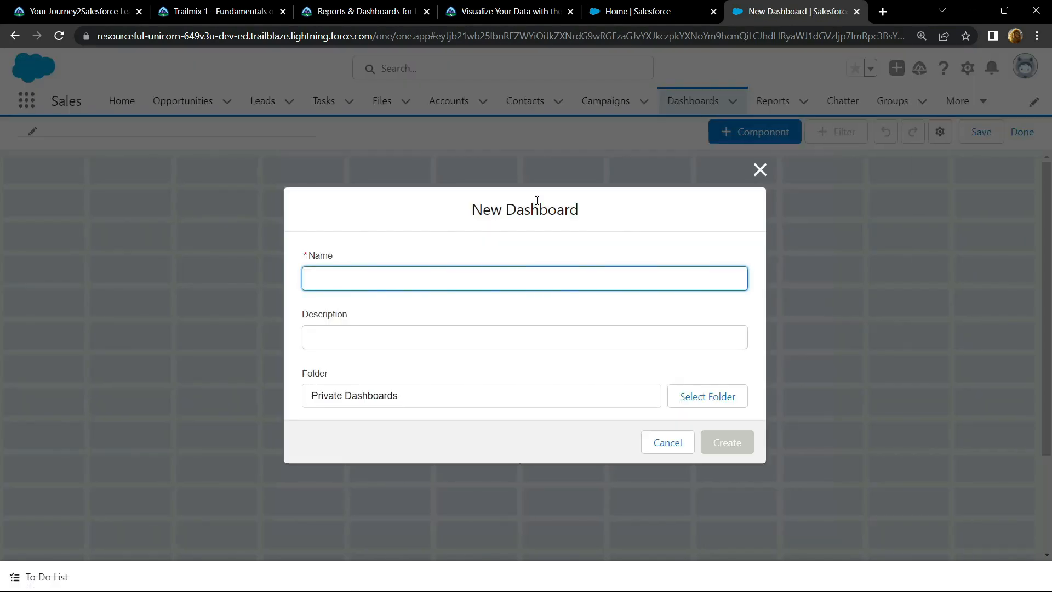
{"action": "left_click", "coordinate": [509, 12]}
{"action": "type", "text": "Big Deals"}
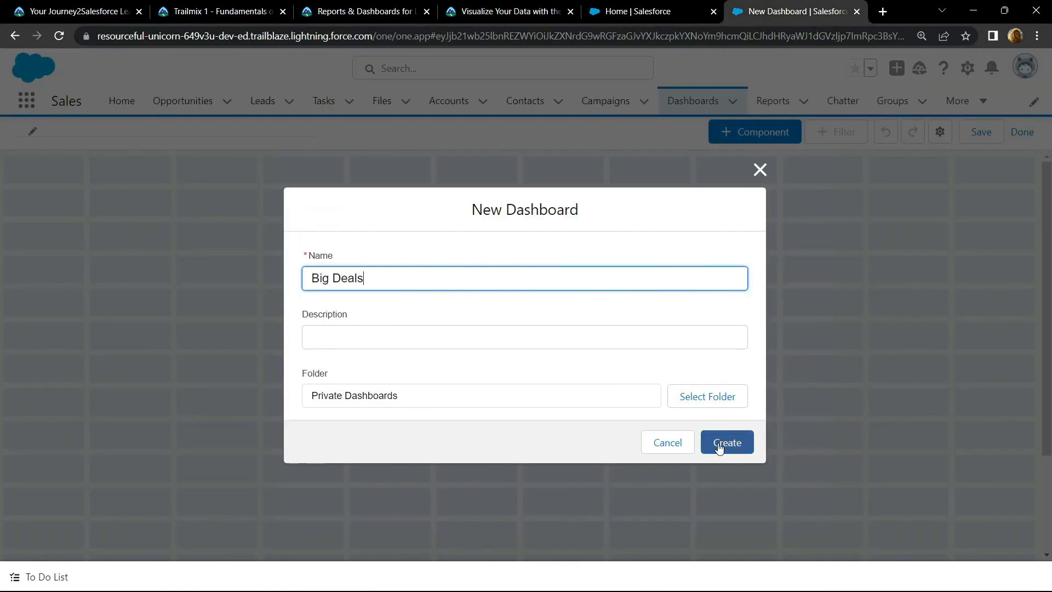
{"action": "left_click", "coordinate": [726, 442]}
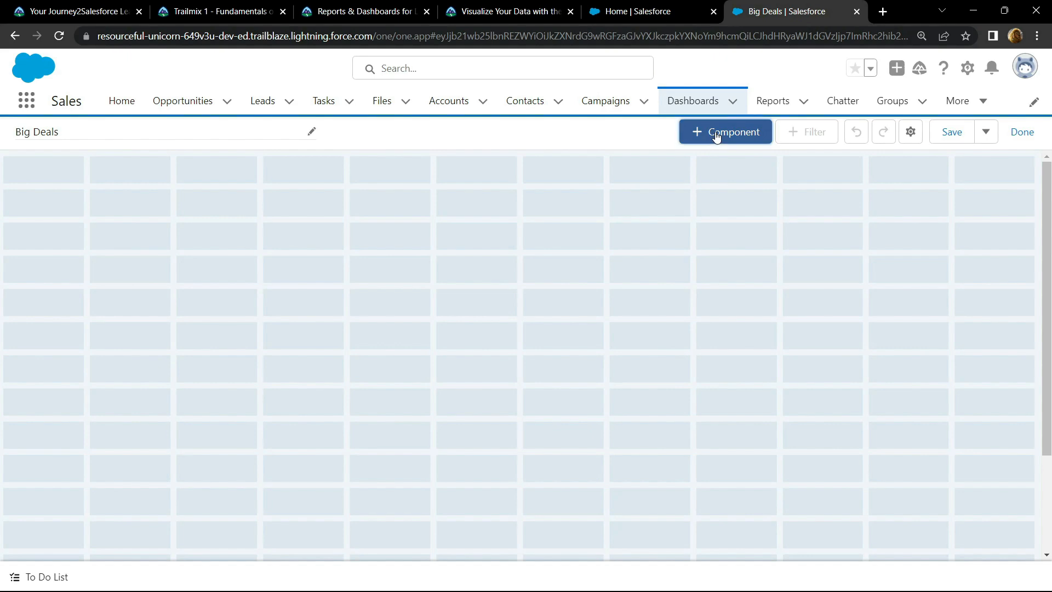
Add a Donut chart component sourced from the 'Opportunity Stages' report
{"action": "left_click", "coordinate": [725, 132]}
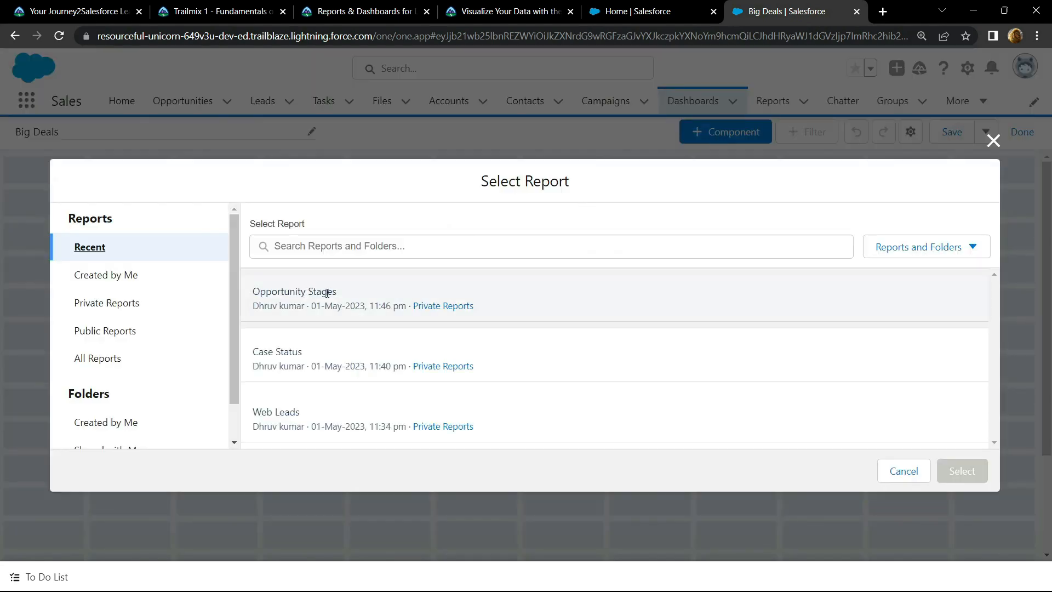
{"action": "left_click", "coordinate": [295, 291]}
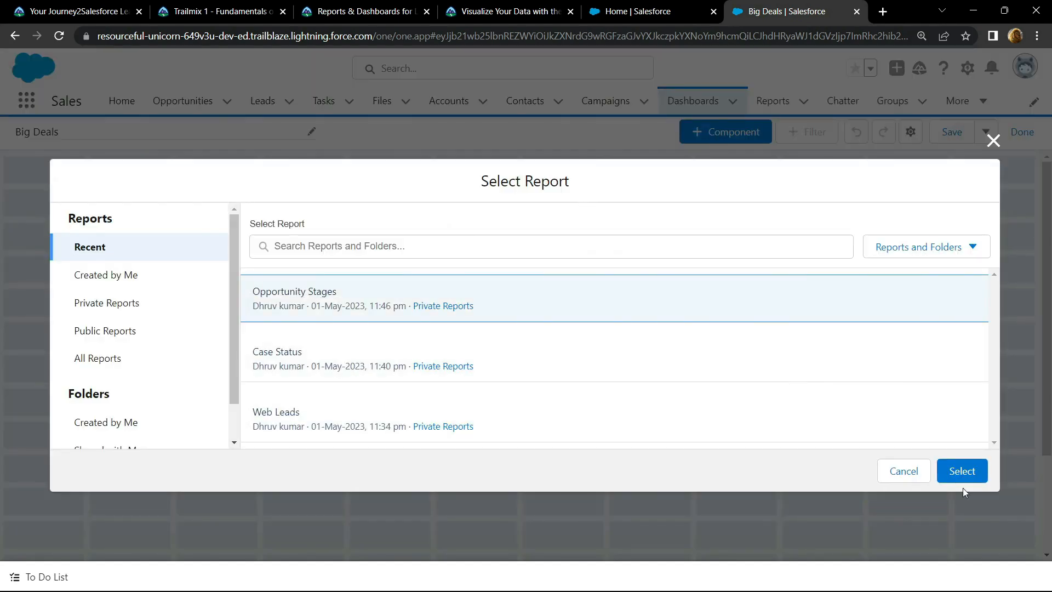
{"action": "left_click", "coordinate": [961, 471]}
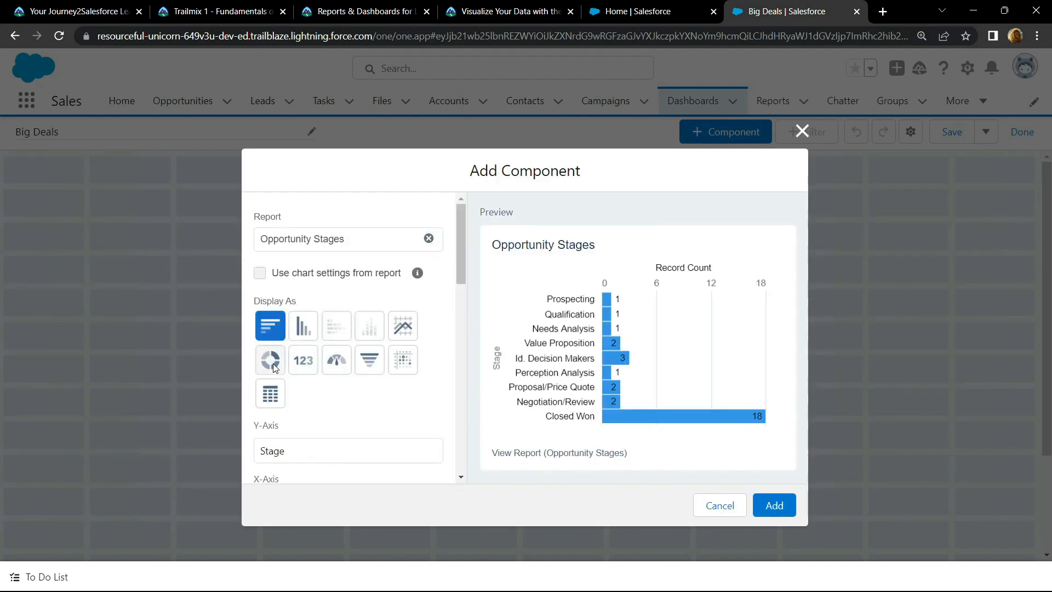
{"action": "left_click", "coordinate": [270, 359]}
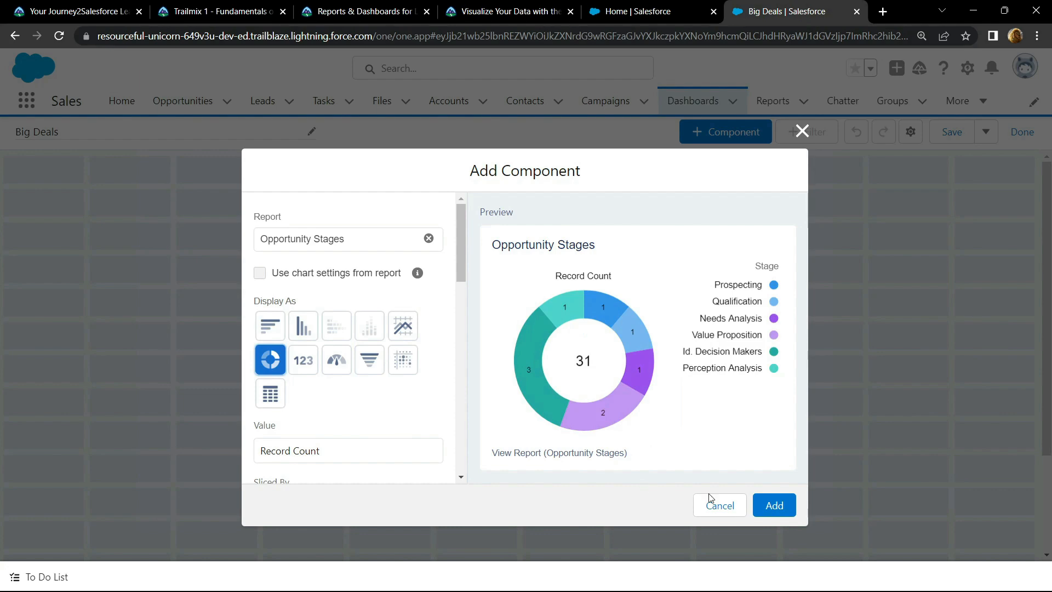
{"action": "left_click", "coordinate": [774, 505]}
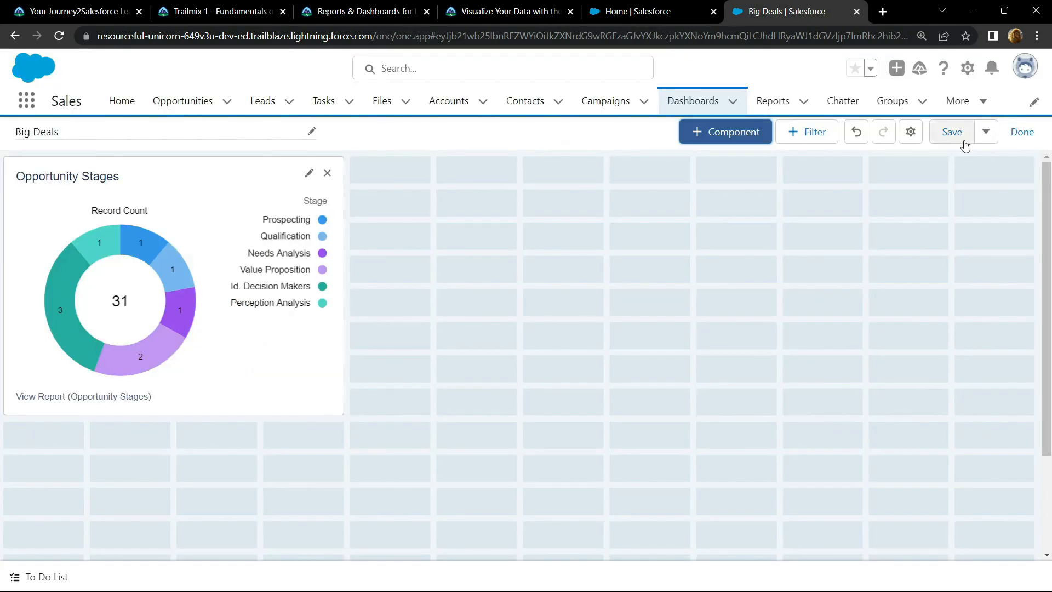
Save the 'Big Deals' dashboard and switch back to the Trailhead tab
{"action": "left_click", "coordinate": [951, 131]}
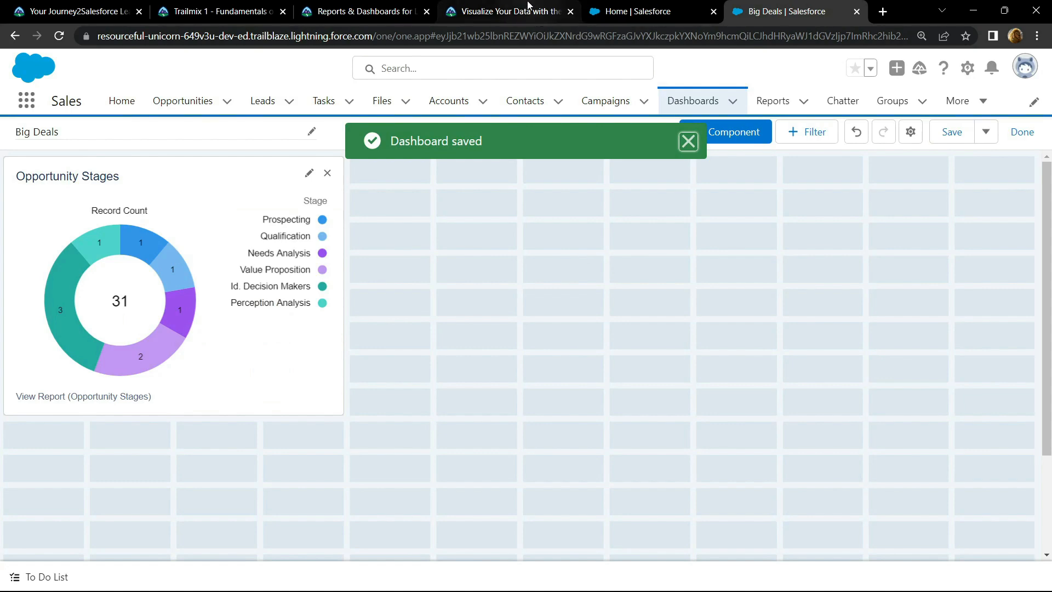
{"action": "left_click", "coordinate": [507, 11]}
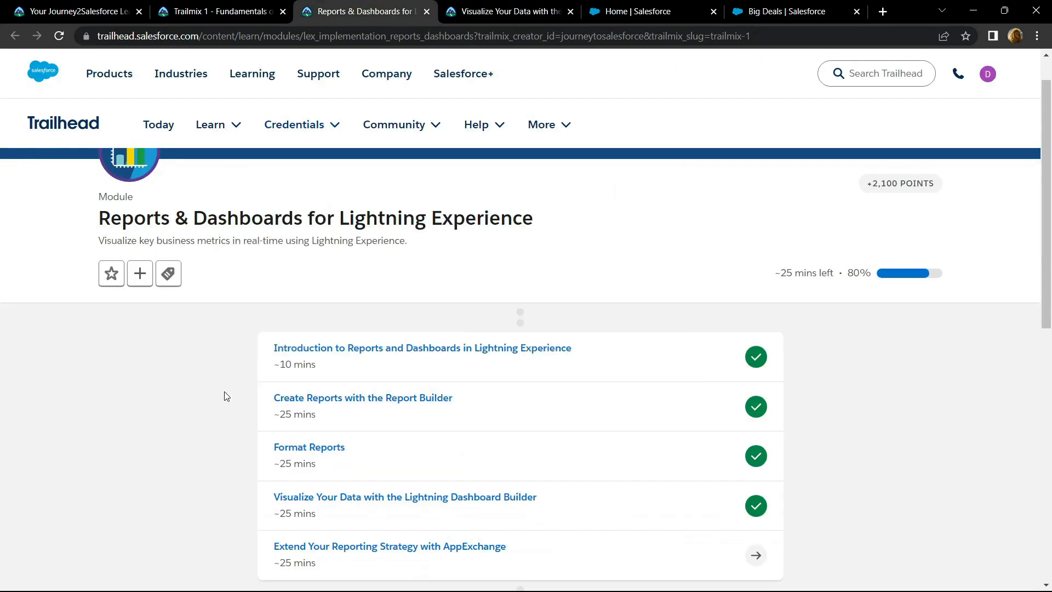
{"action": "scroll", "scroll_direction": "down", "scroll_amount": 3}
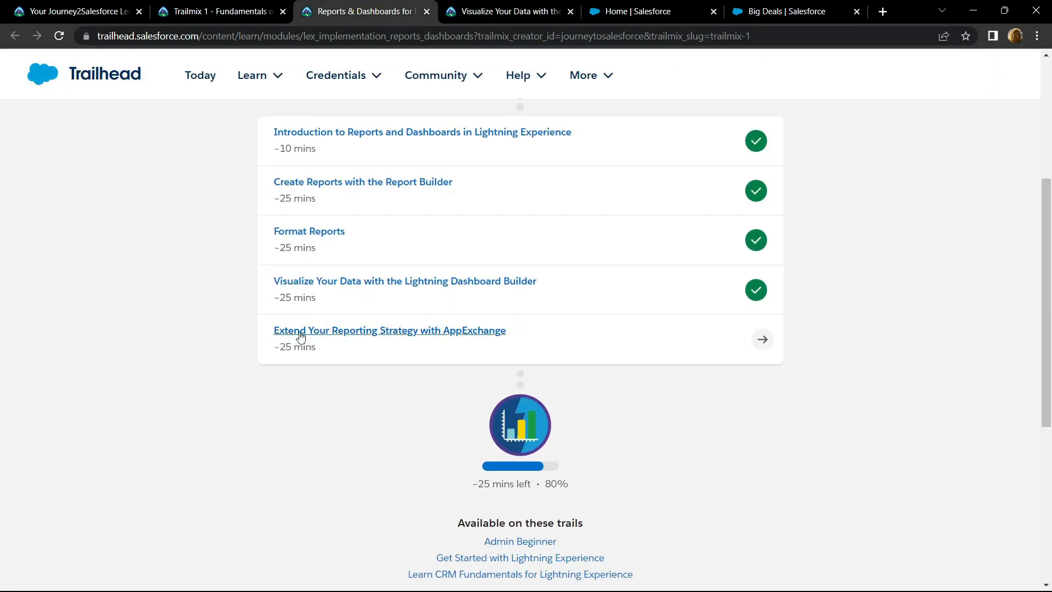